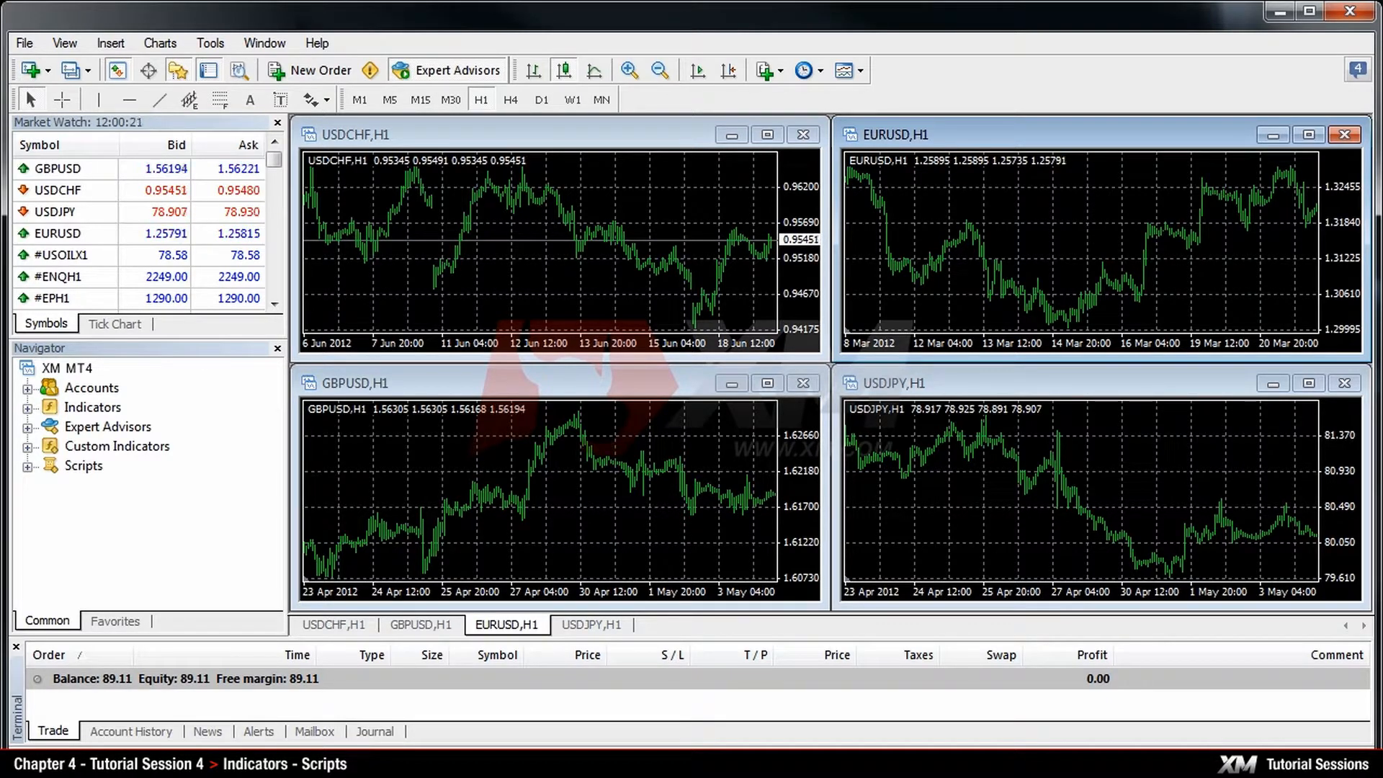
Minimize the terminal to reveal the desktop holding the Accelerator indicator file.
{"action": "left_click", "coordinate": [92, 407]}
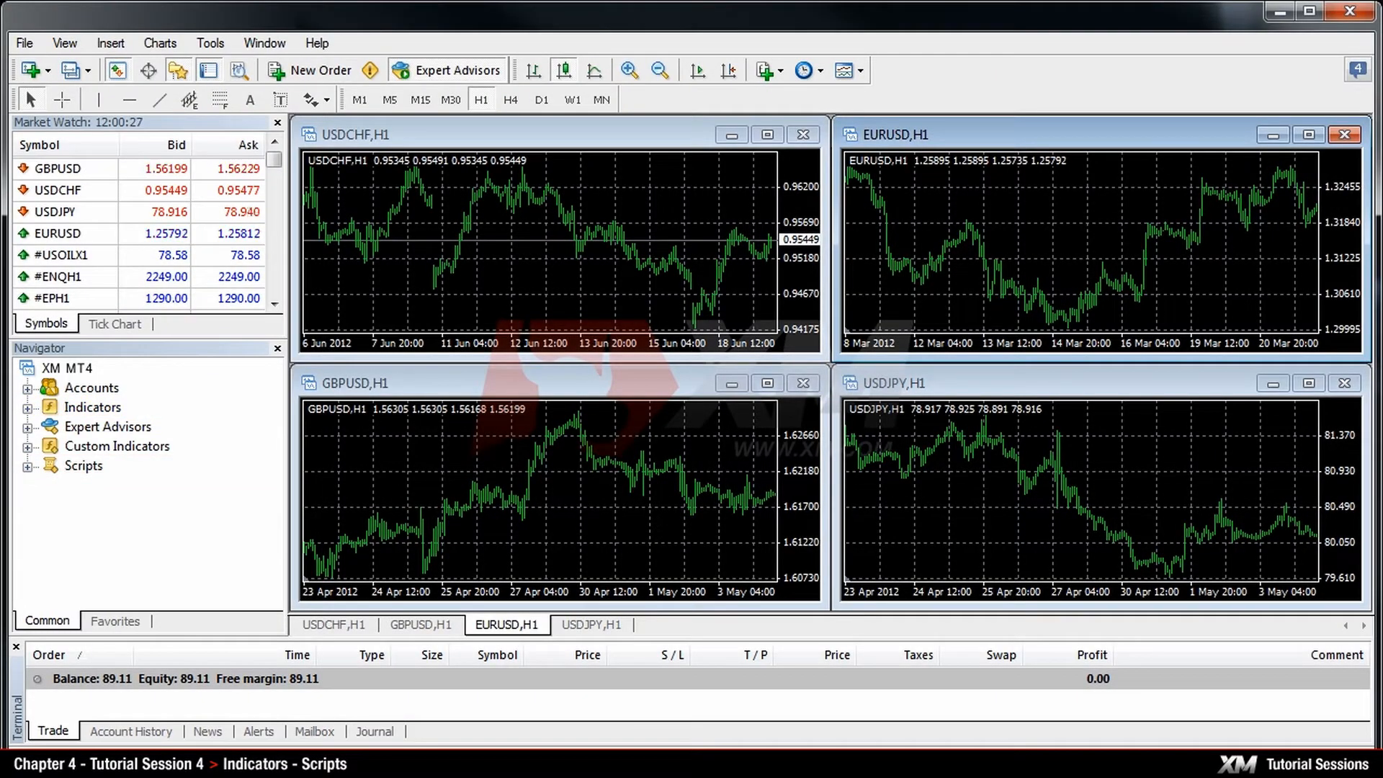
{"action": "left_click", "coordinate": [111, 43]}
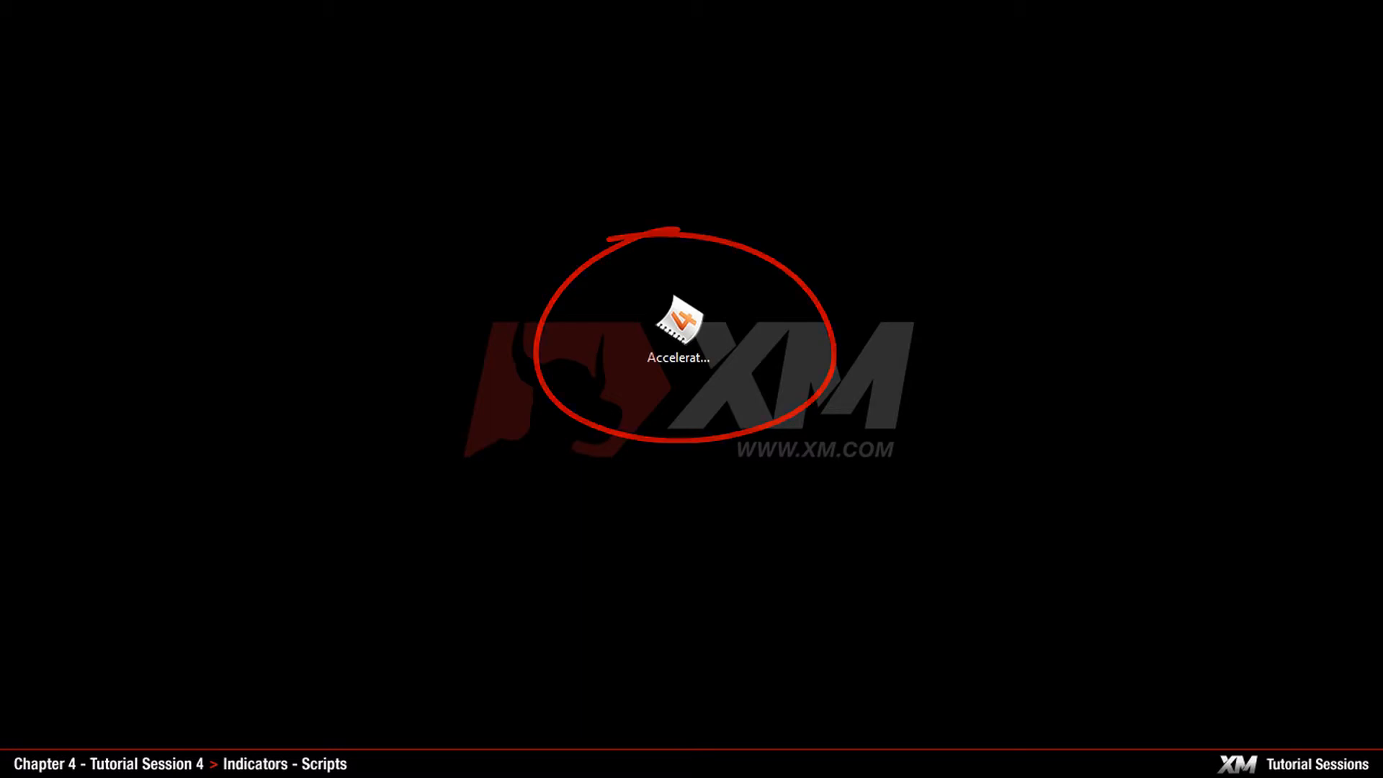
Open the terminal's data folder via File > Open Data Folder, showing MQL4.
{"action": "double_click", "coordinate": [683, 323]}
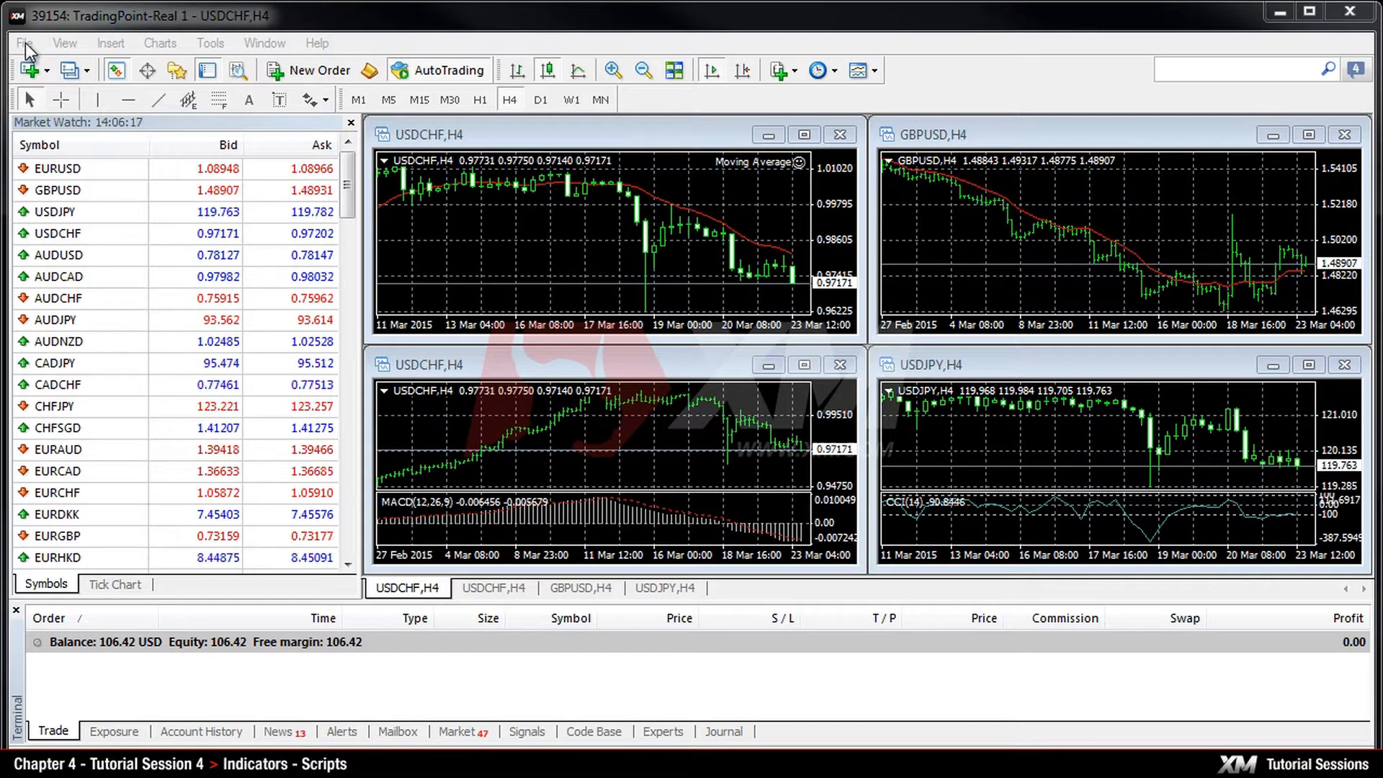
{"action": "left_click", "coordinate": [26, 42]}
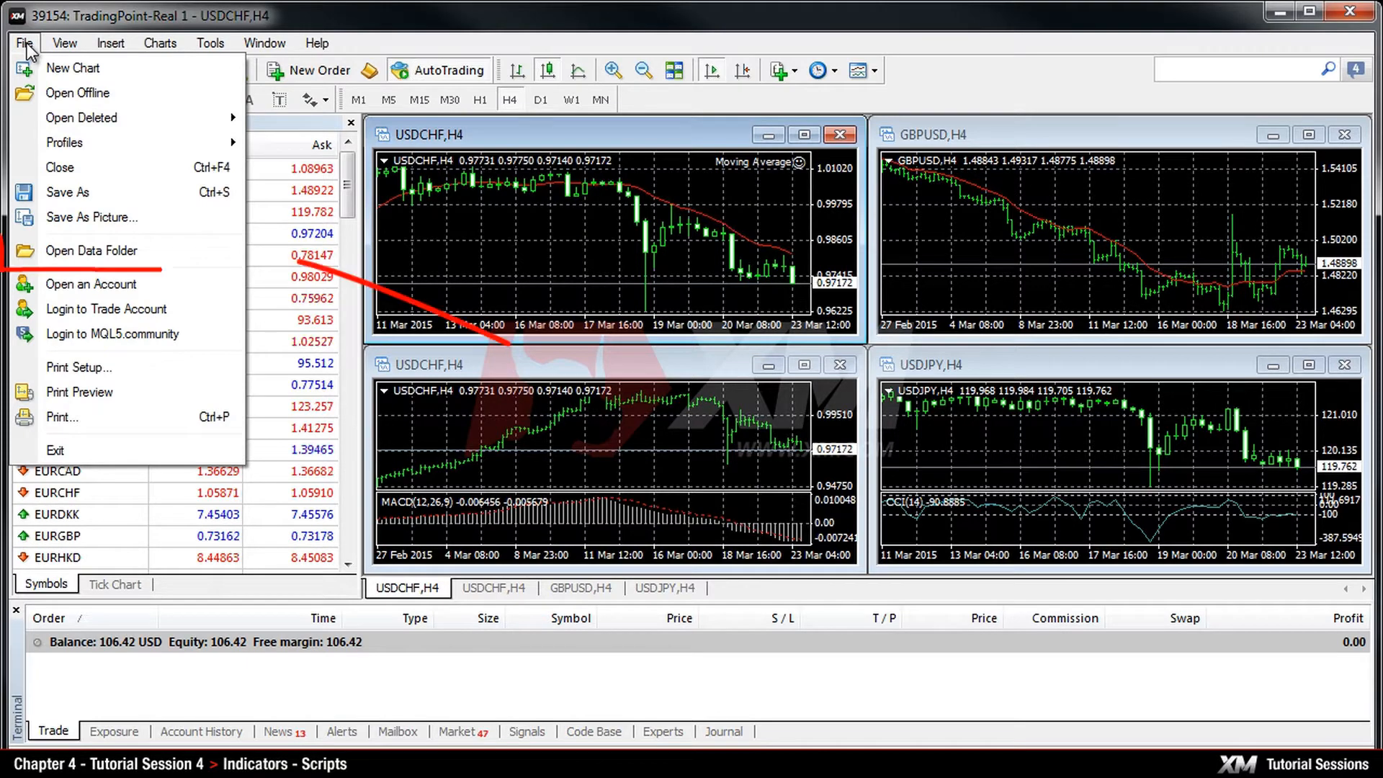
{"action": "left_click", "coordinate": [90, 251]}
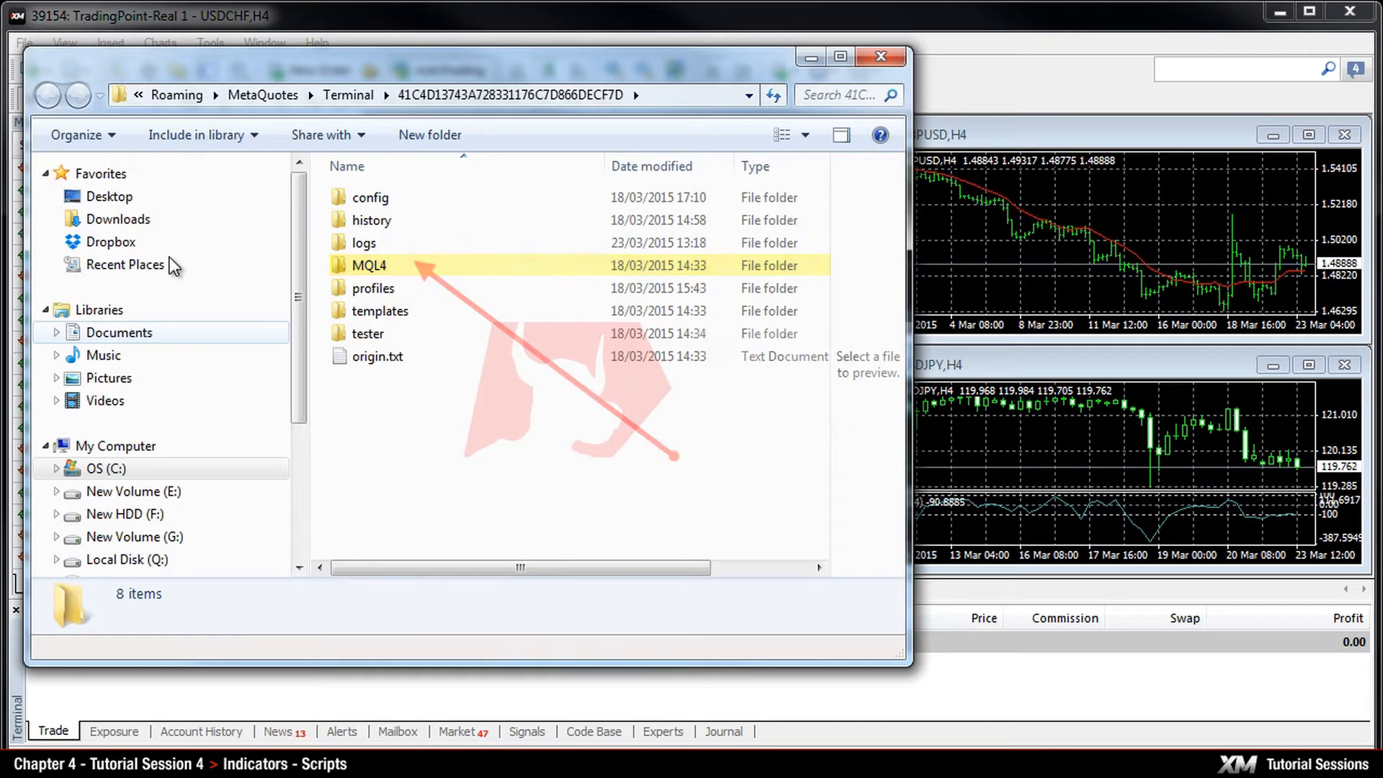
Navigate into MQL4 and then its Indicators folder.
{"action": "double_click", "coordinate": [368, 265]}
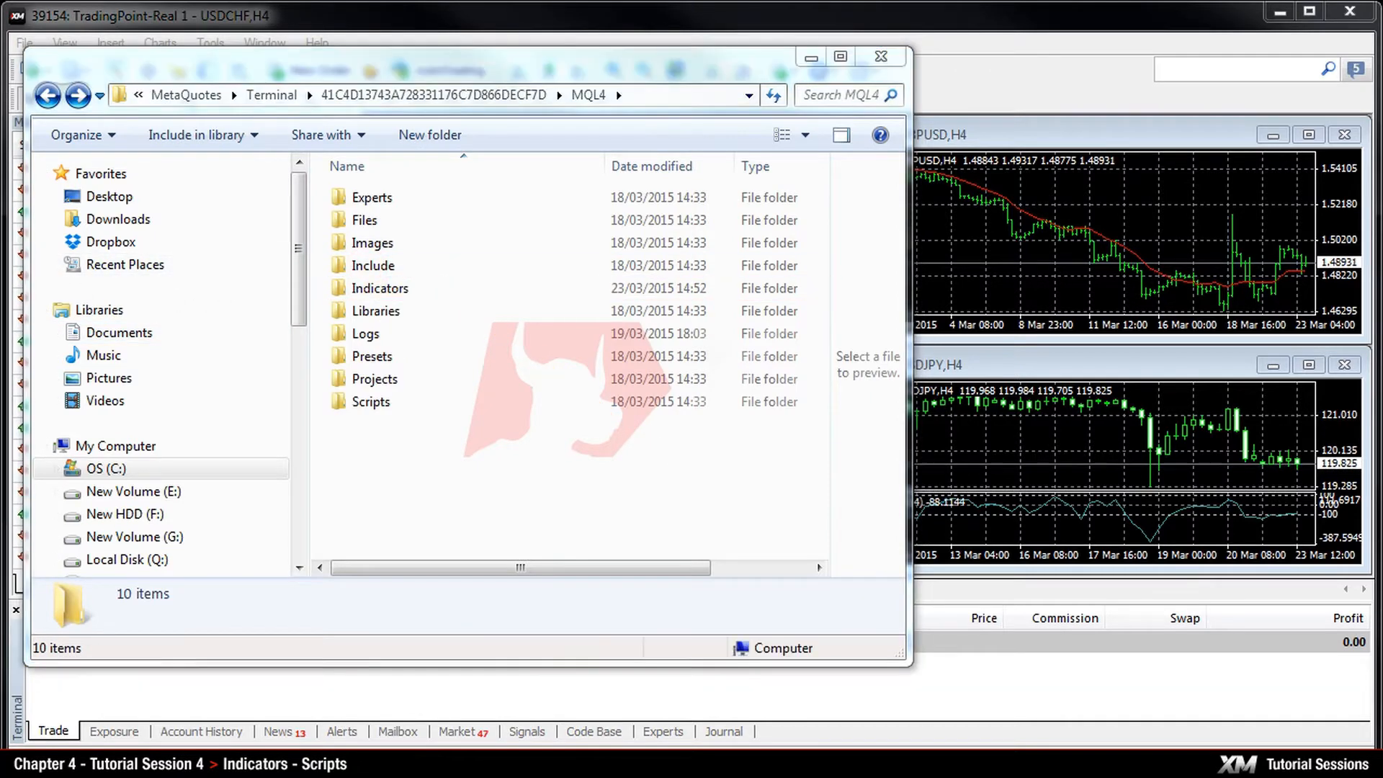
{"action": "left_click", "coordinate": [379, 288]}
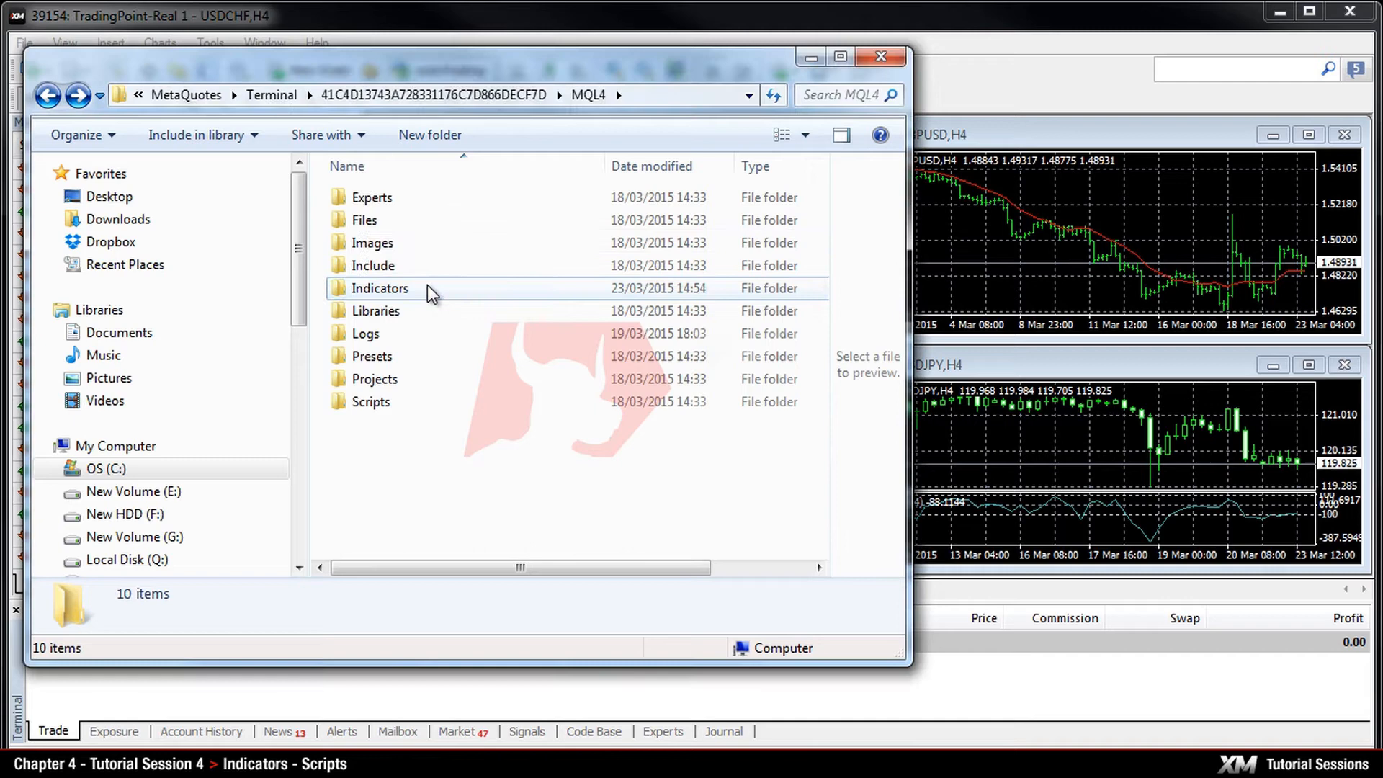
{"action": "double_click", "coordinate": [379, 288]}
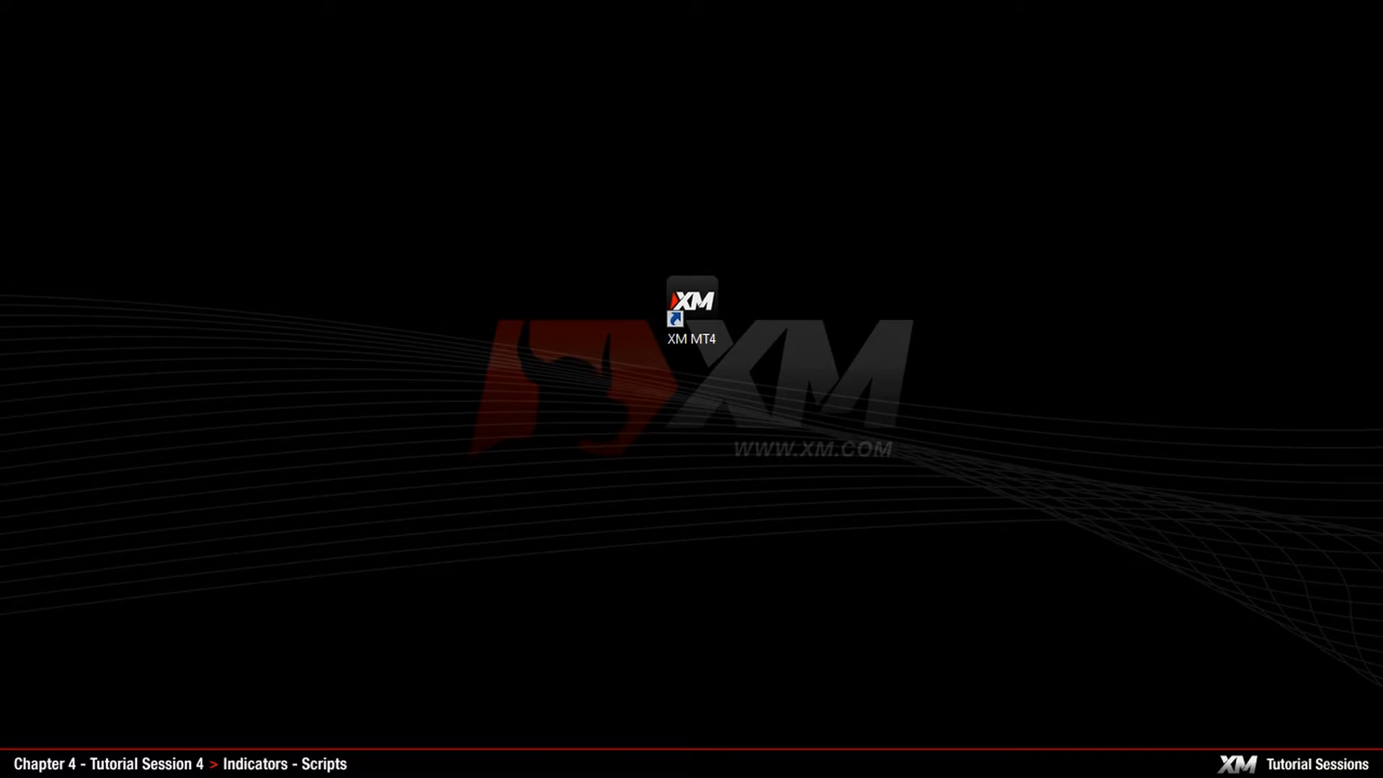
Start the platform from the XM MT4 desktop shortcut.
{"action": "left_click", "coordinate": [693, 302]}
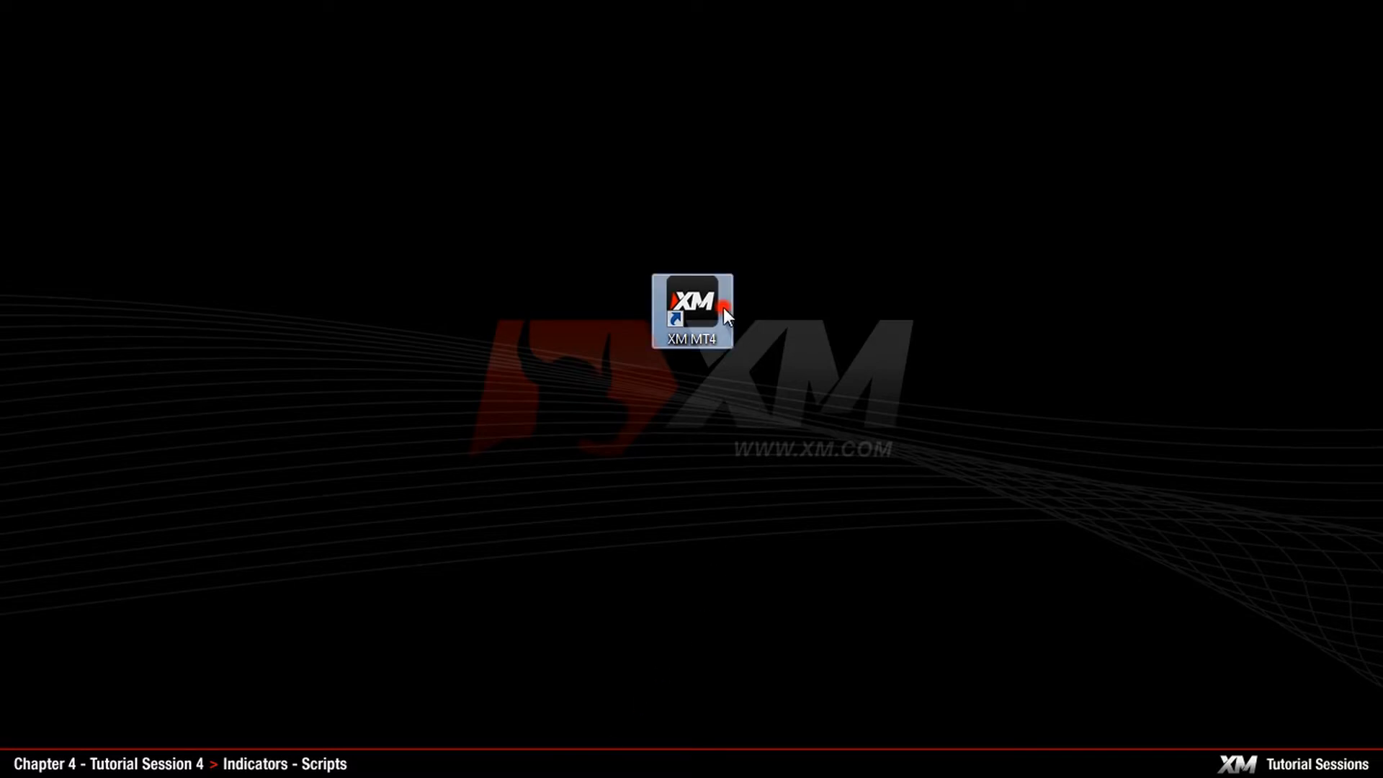
{"action": "double_click", "coordinate": [691, 307]}
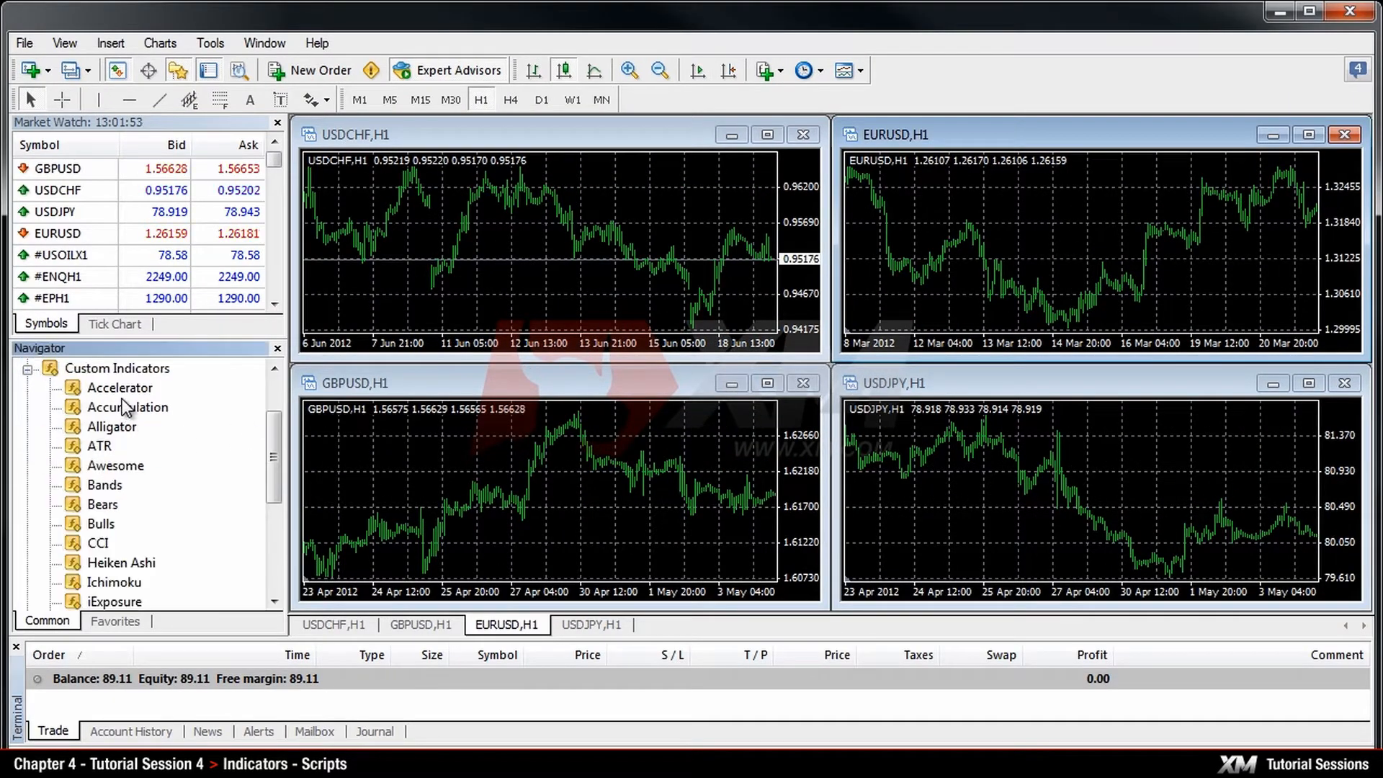
Maximize the EURUSD H1 chart and begin adding Accelerator from Custom Indicators.
{"action": "left_click", "coordinate": [119, 388]}
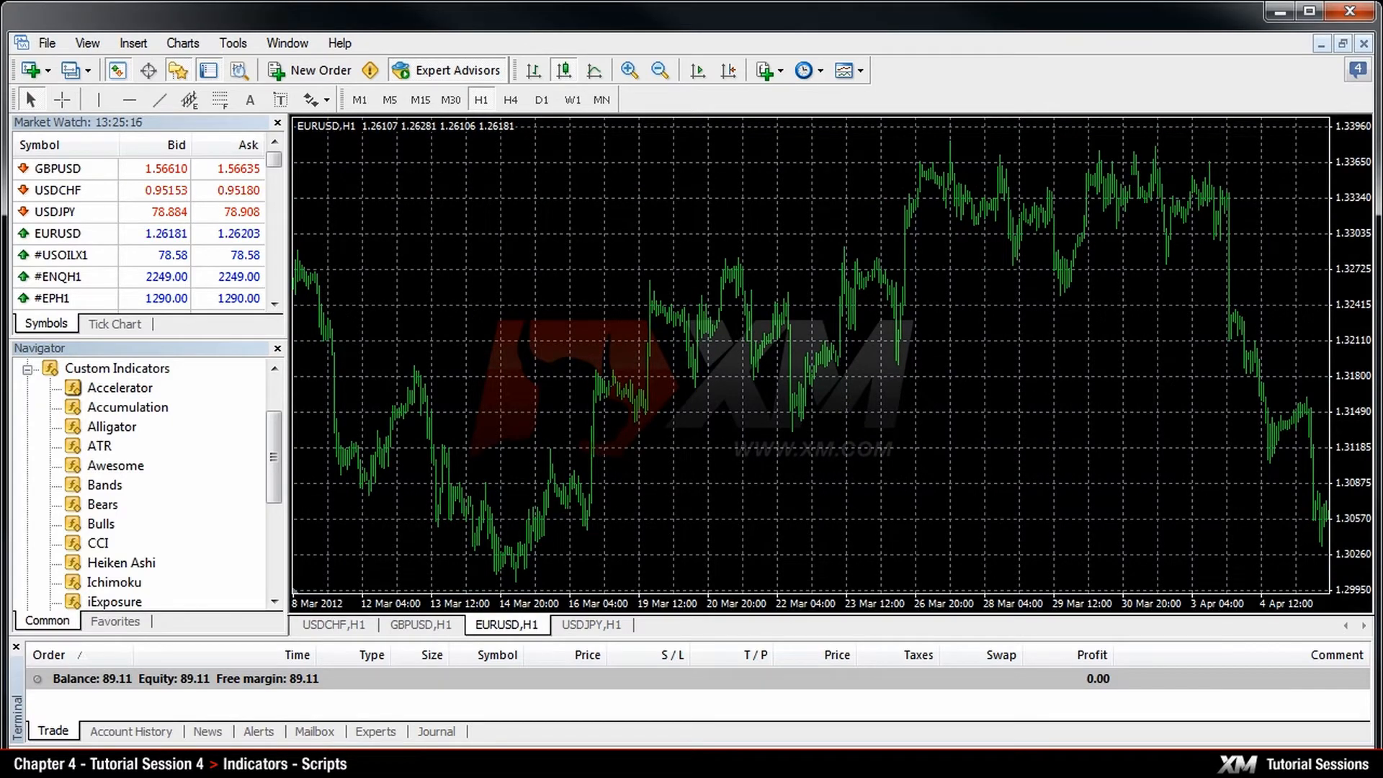
{"action": "double_click", "coordinate": [118, 390]}
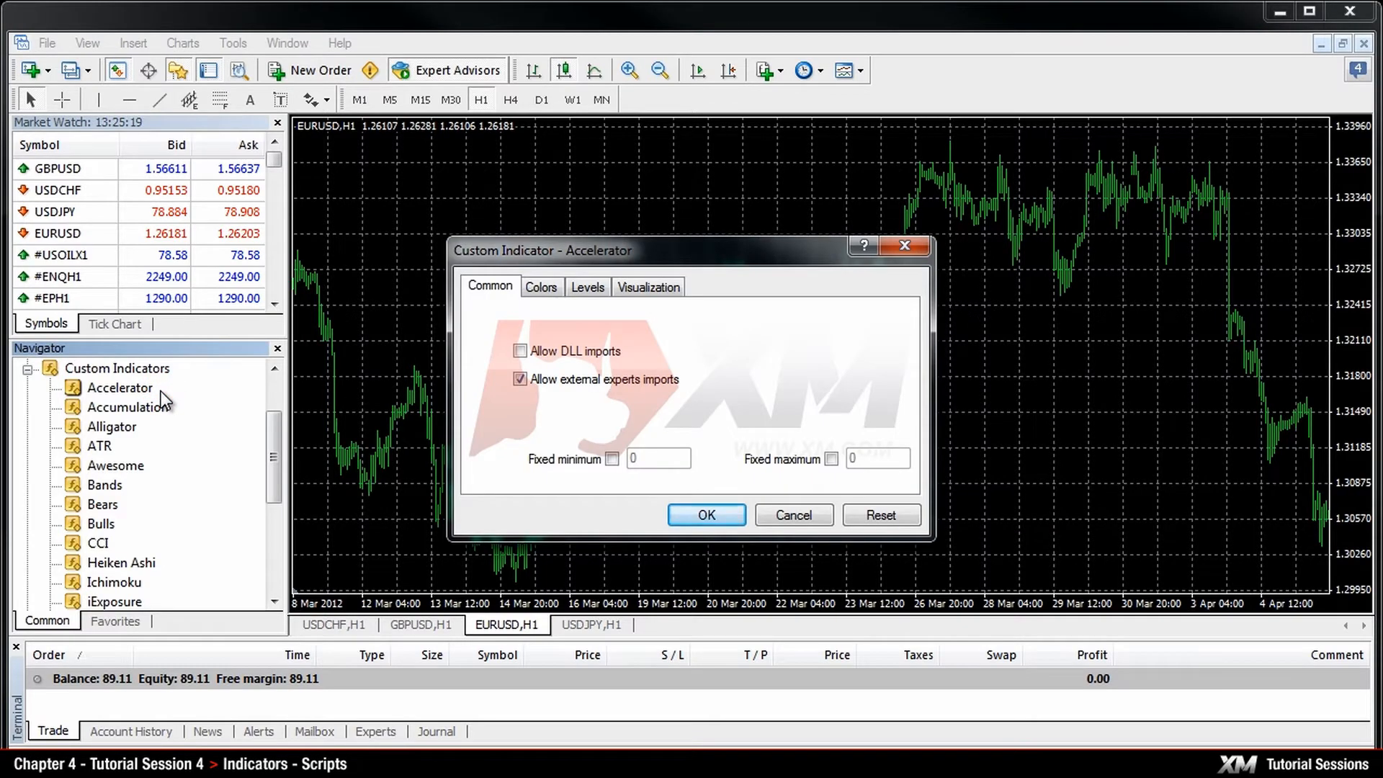
{"action": "mouse_move", "coordinate": [395, 394]}
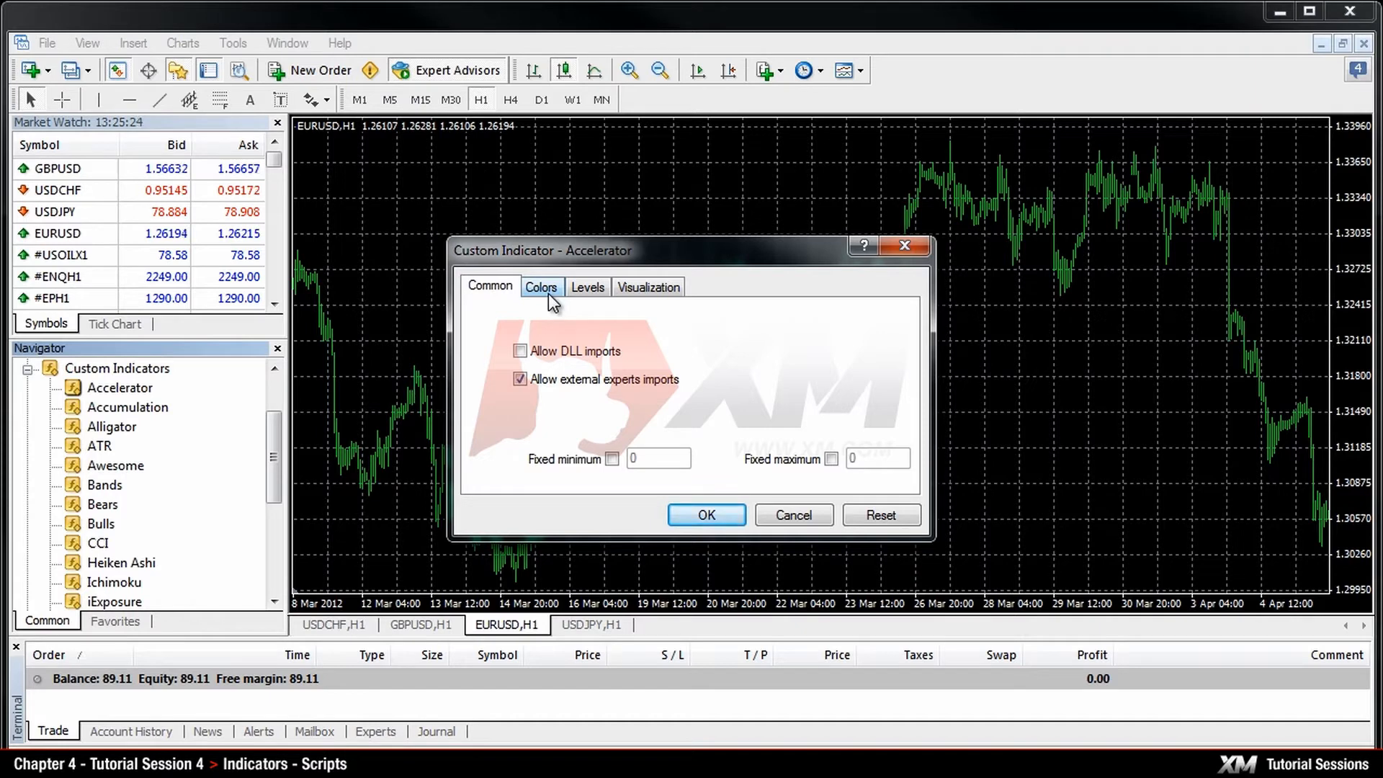
Review Colors, allow DLL imports and confirm so Accelerator plots beneath the chart.
{"action": "left_click", "coordinate": [542, 287]}
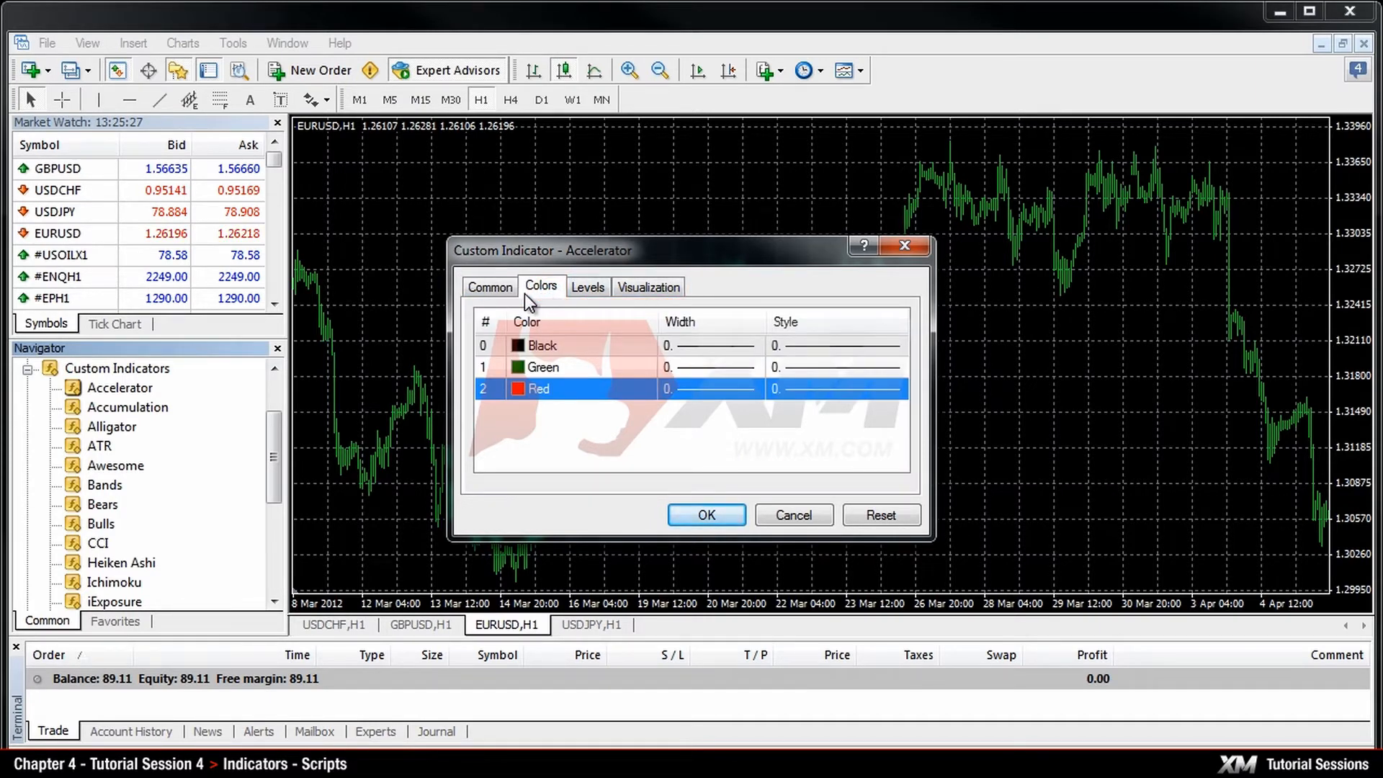
{"action": "left_click", "coordinate": [490, 287]}
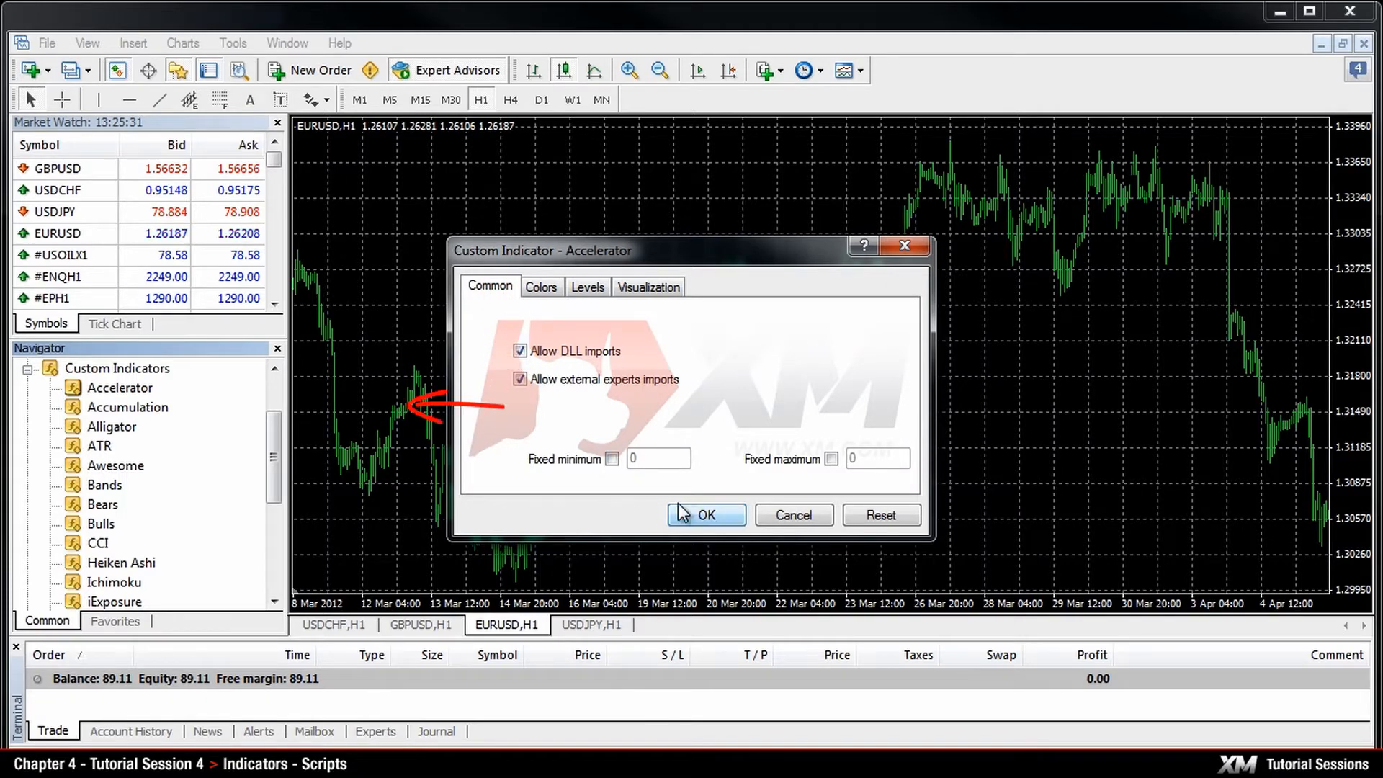
{"action": "left_click", "coordinate": [706, 515]}
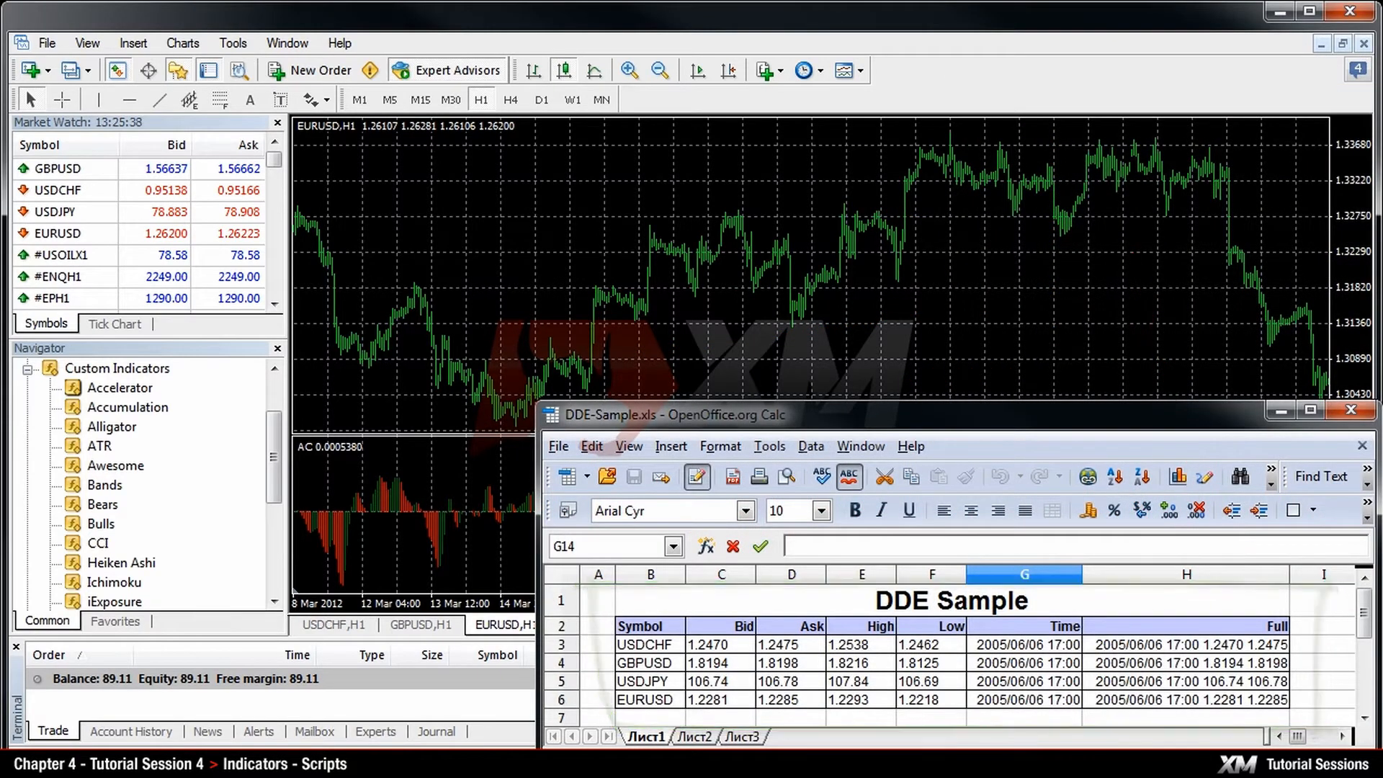
{"action": "left_click", "coordinate": [1350, 410]}
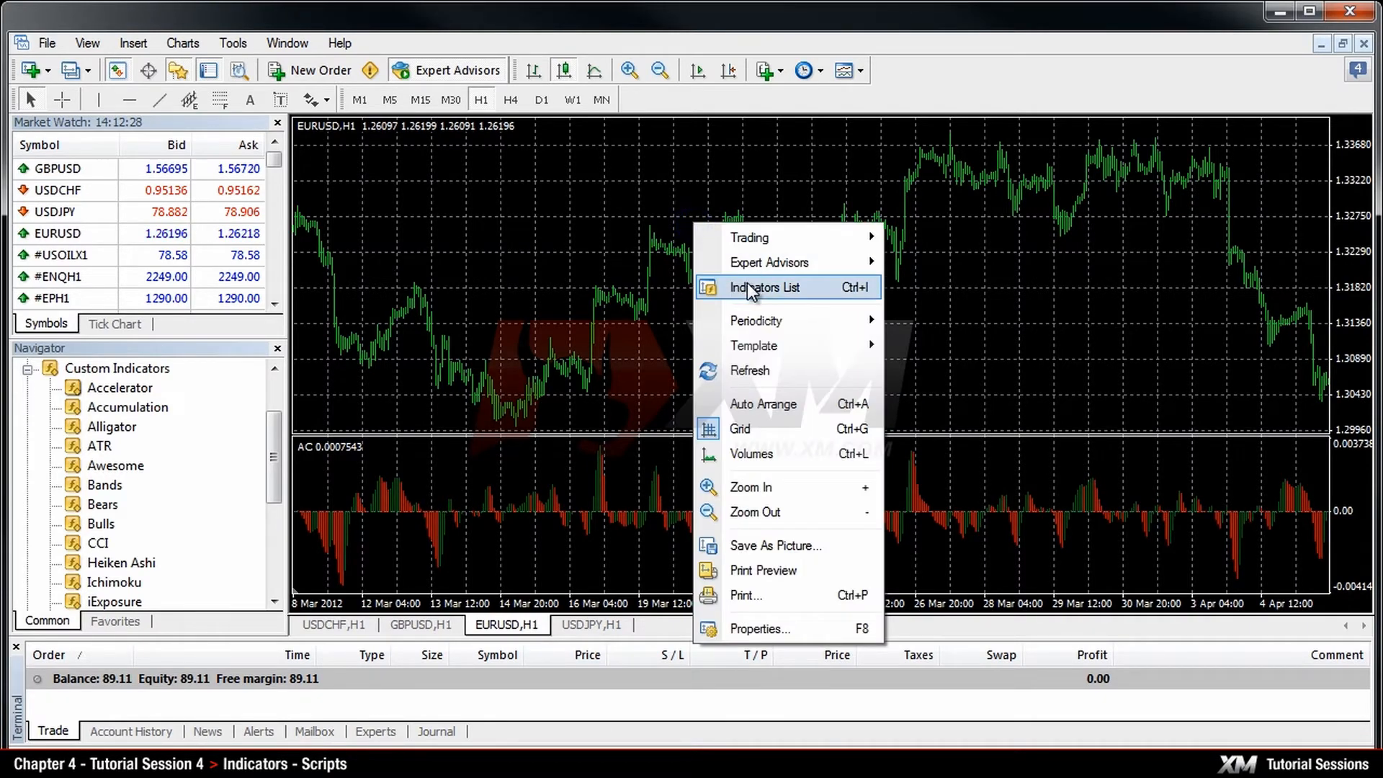
{"action": "left_click", "coordinate": [764, 287]}
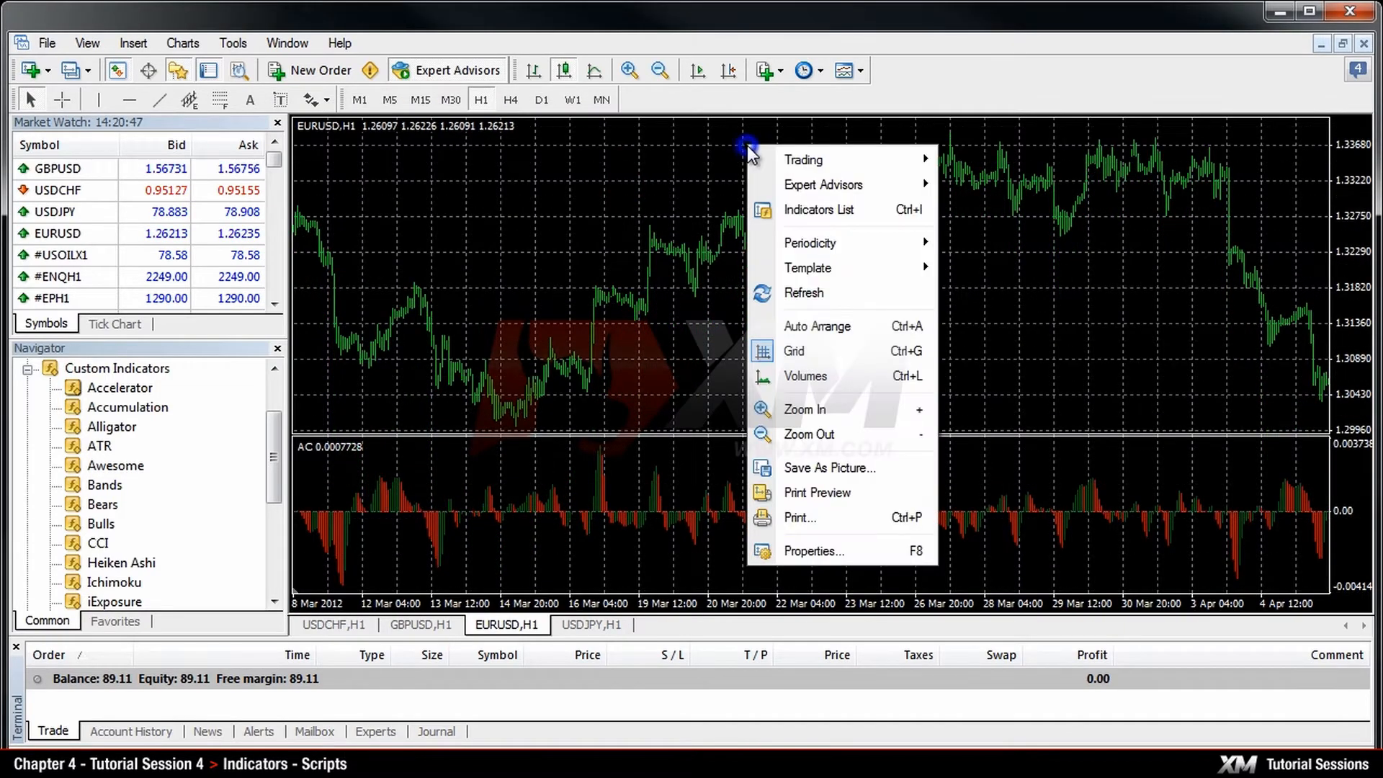
{"action": "left_click", "coordinate": [819, 210]}
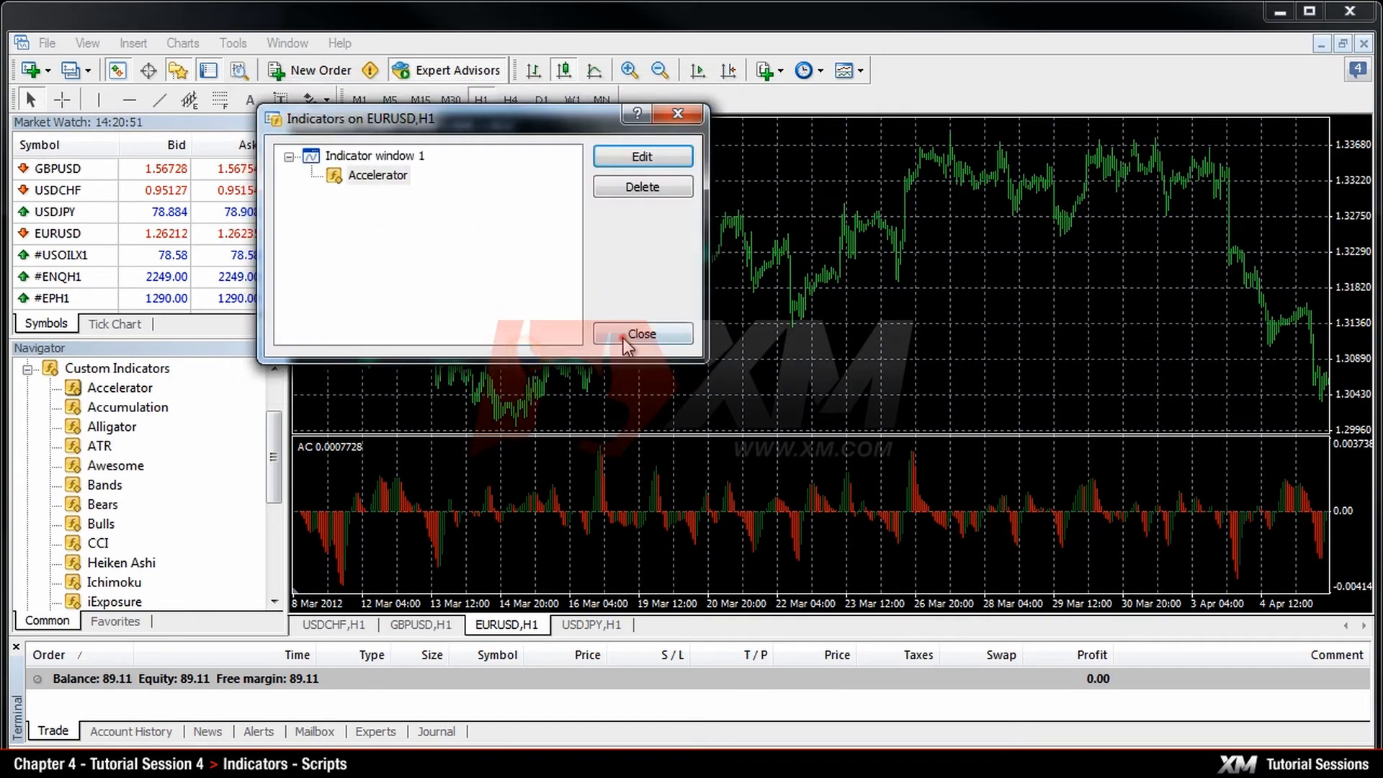
{"action": "left_click", "coordinate": [643, 334]}
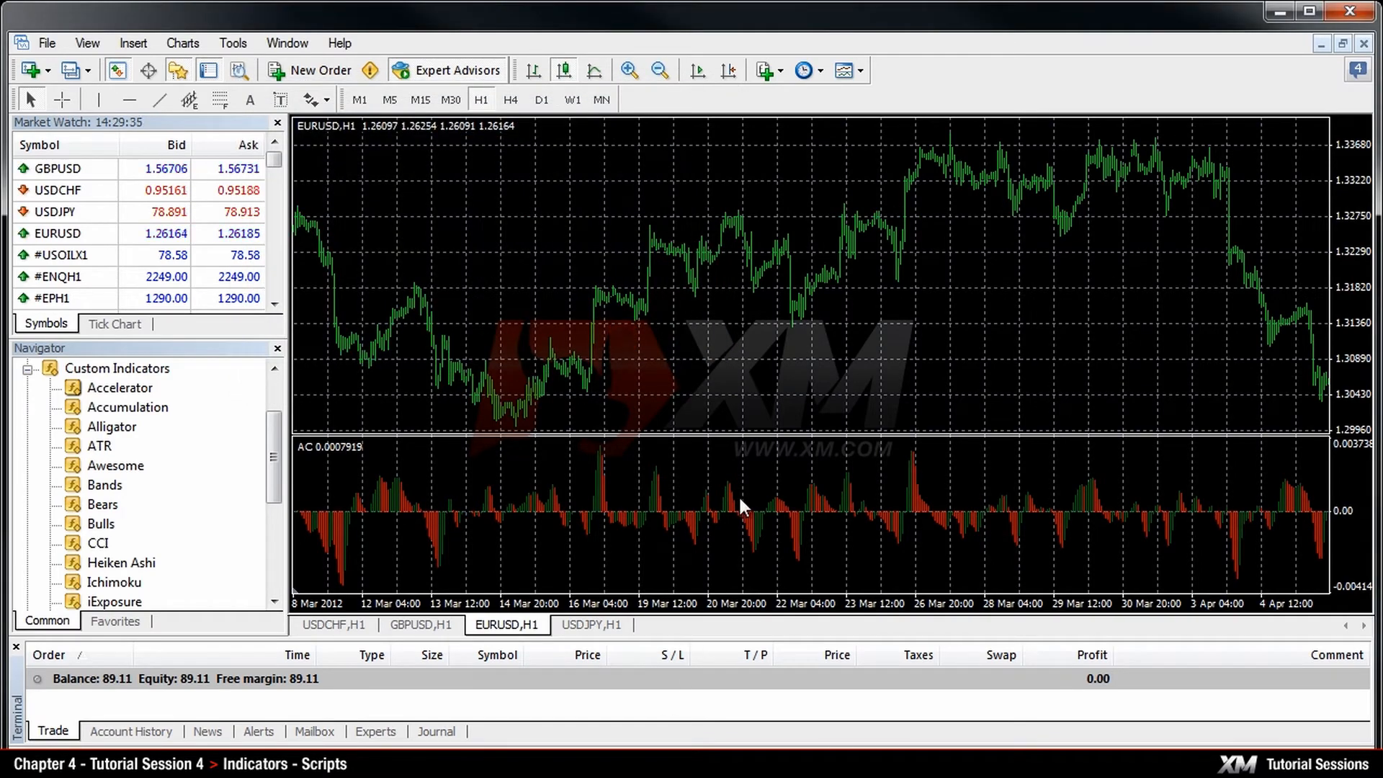
{"action": "right_click", "coordinate": [743, 507]}
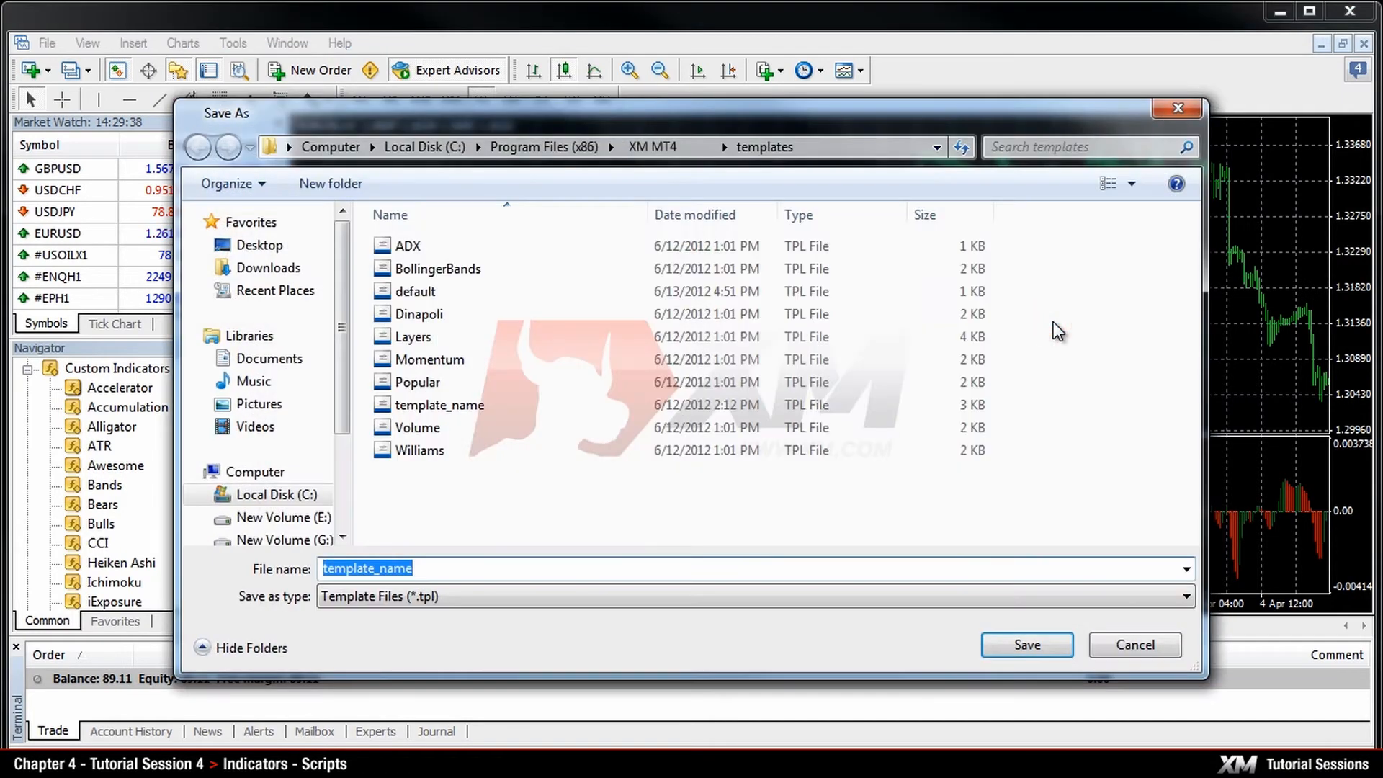
Save the chart setup as a template named 'Accelerator Template'.
{"action": "type", "text": "Accelerator Template"}
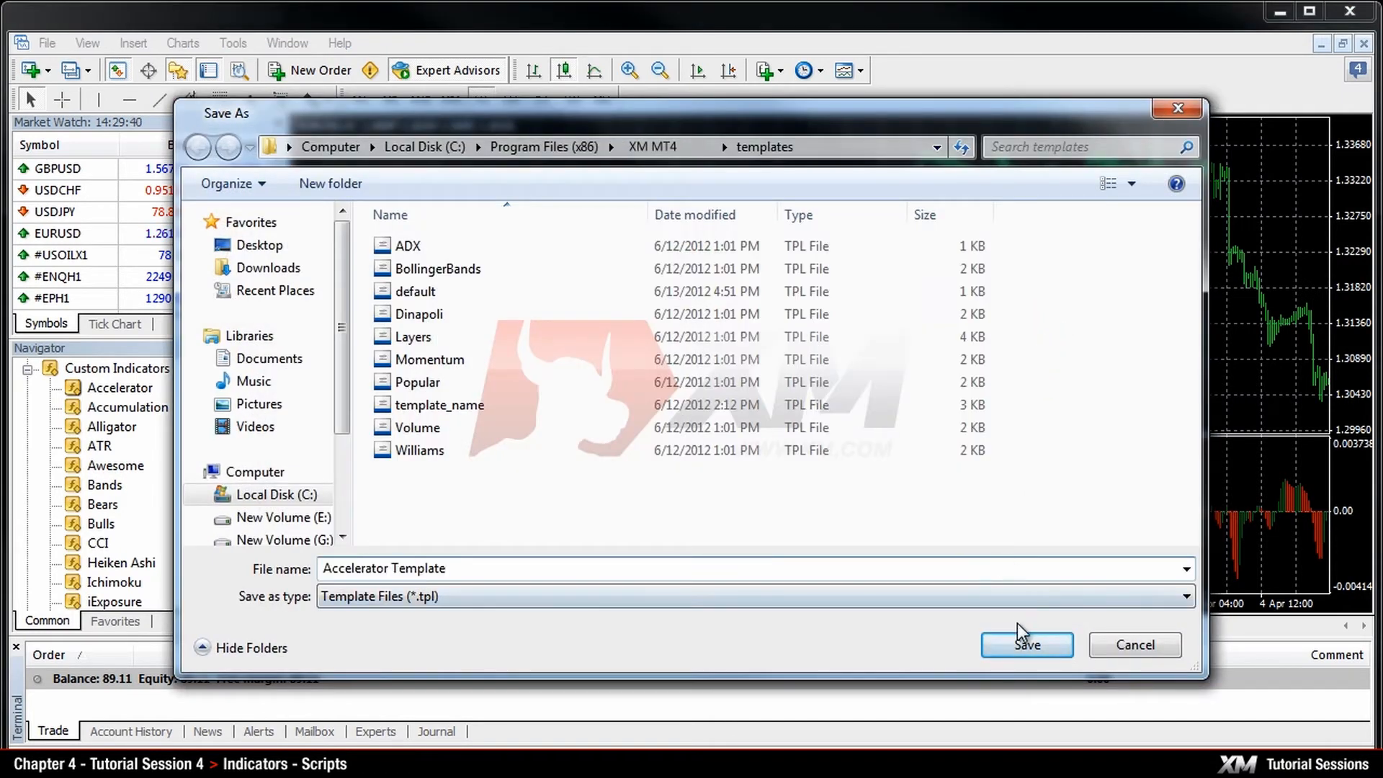
{"action": "left_click", "coordinate": [1027, 644]}
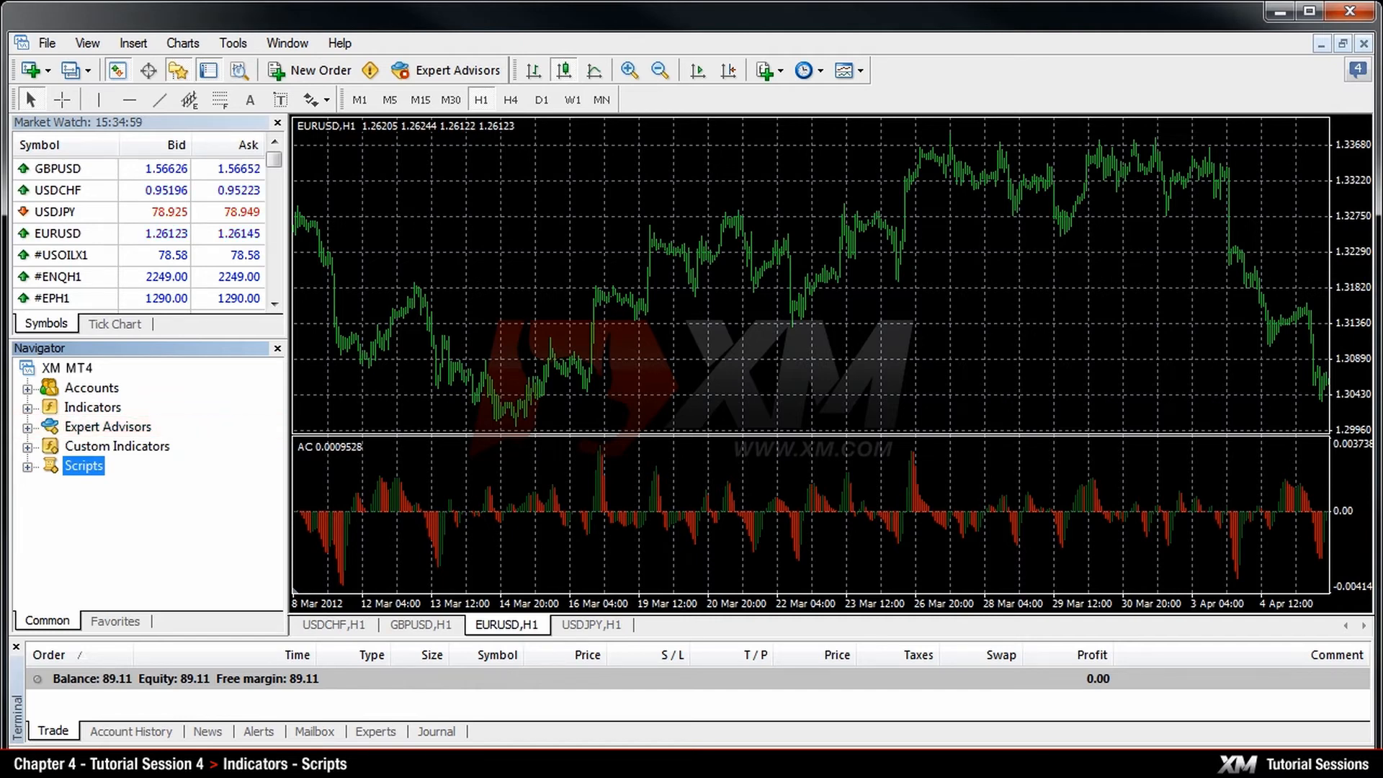
In Tools > Options, Expert Advisors, turn on Allow live trading.
{"action": "left_click", "coordinate": [232, 42]}
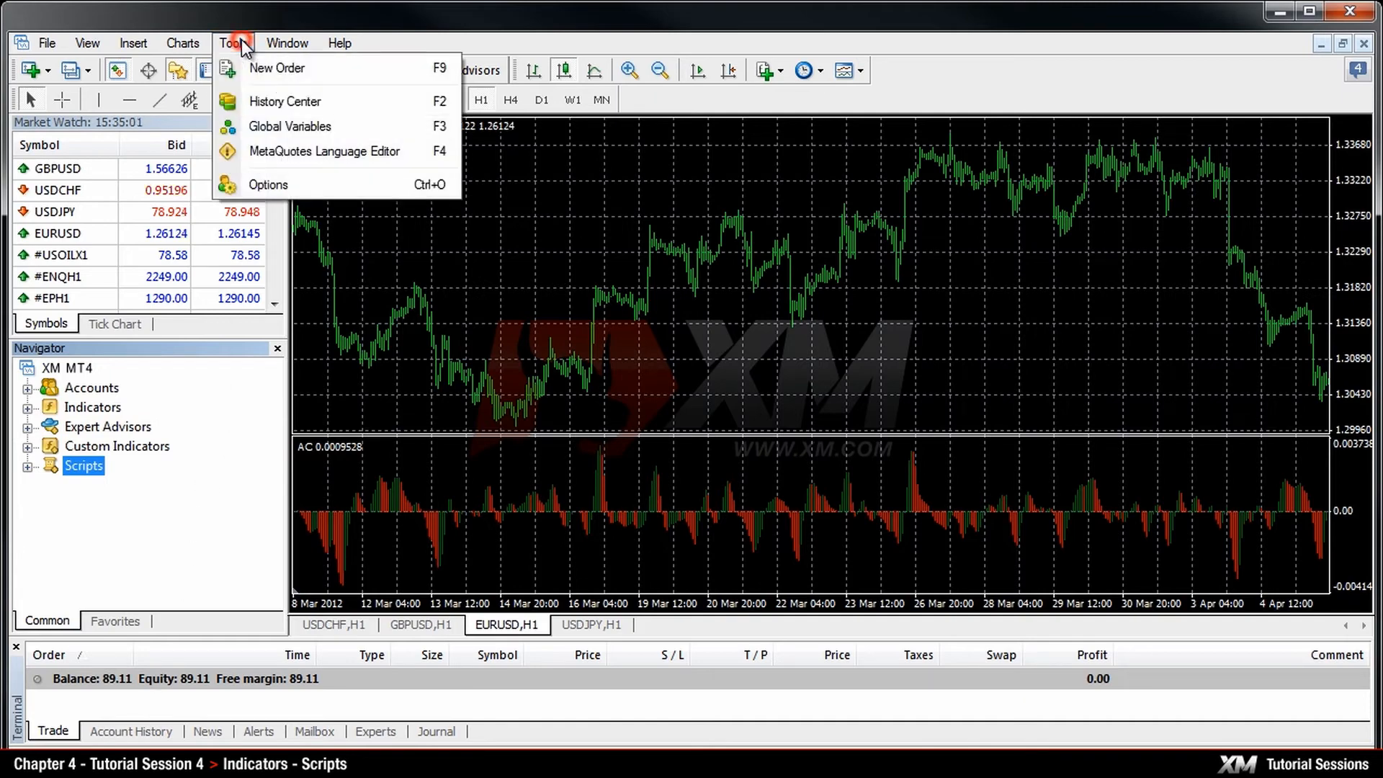
{"action": "mouse_move", "coordinate": [374, 189]}
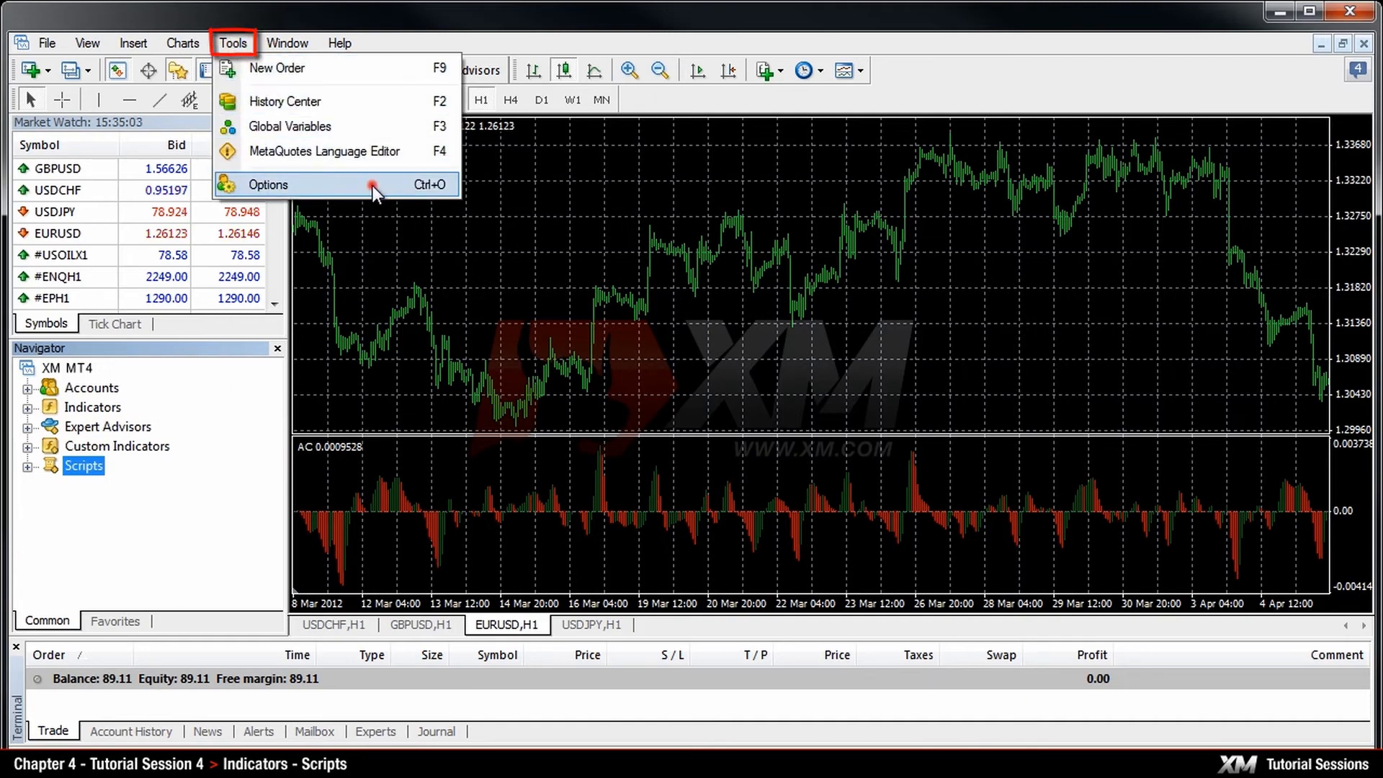
{"action": "left_click", "coordinate": [268, 184]}
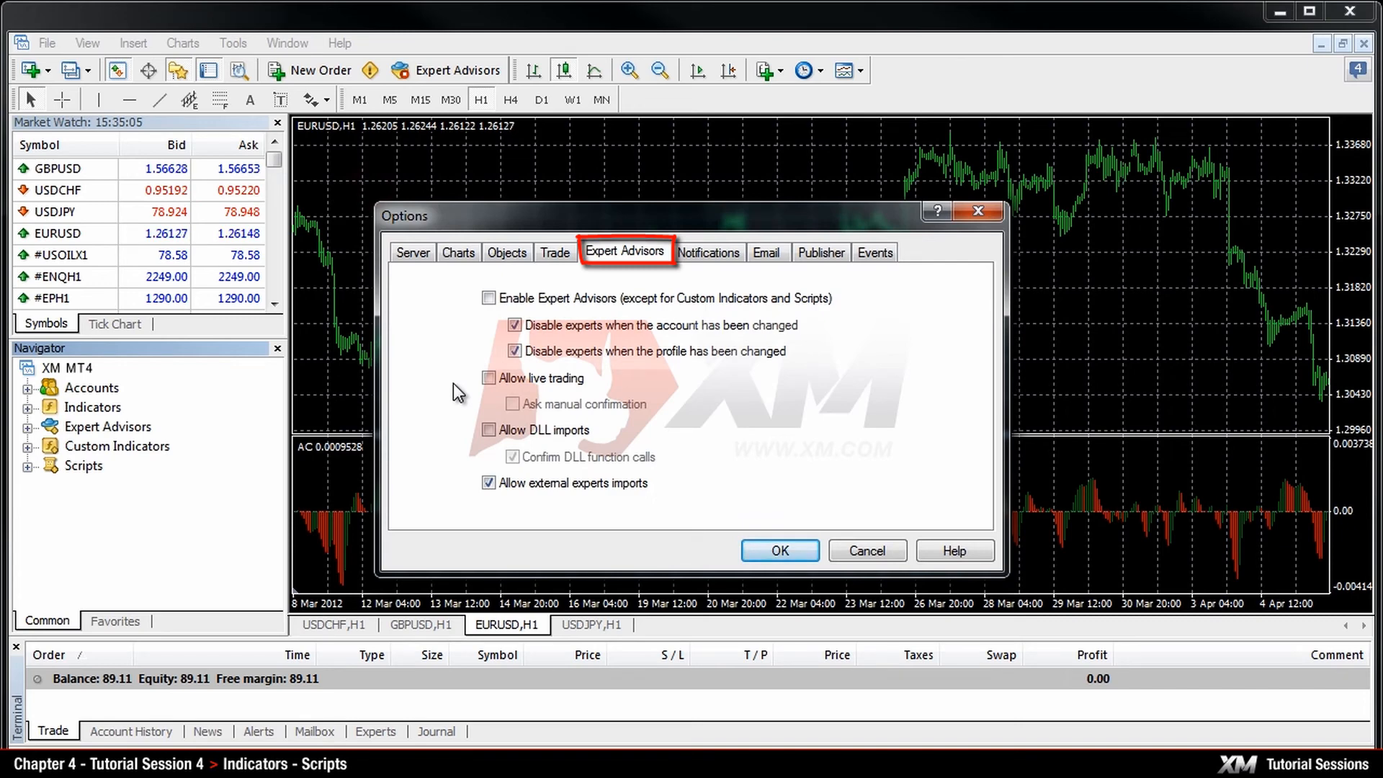
{"action": "left_click", "coordinate": [488, 377]}
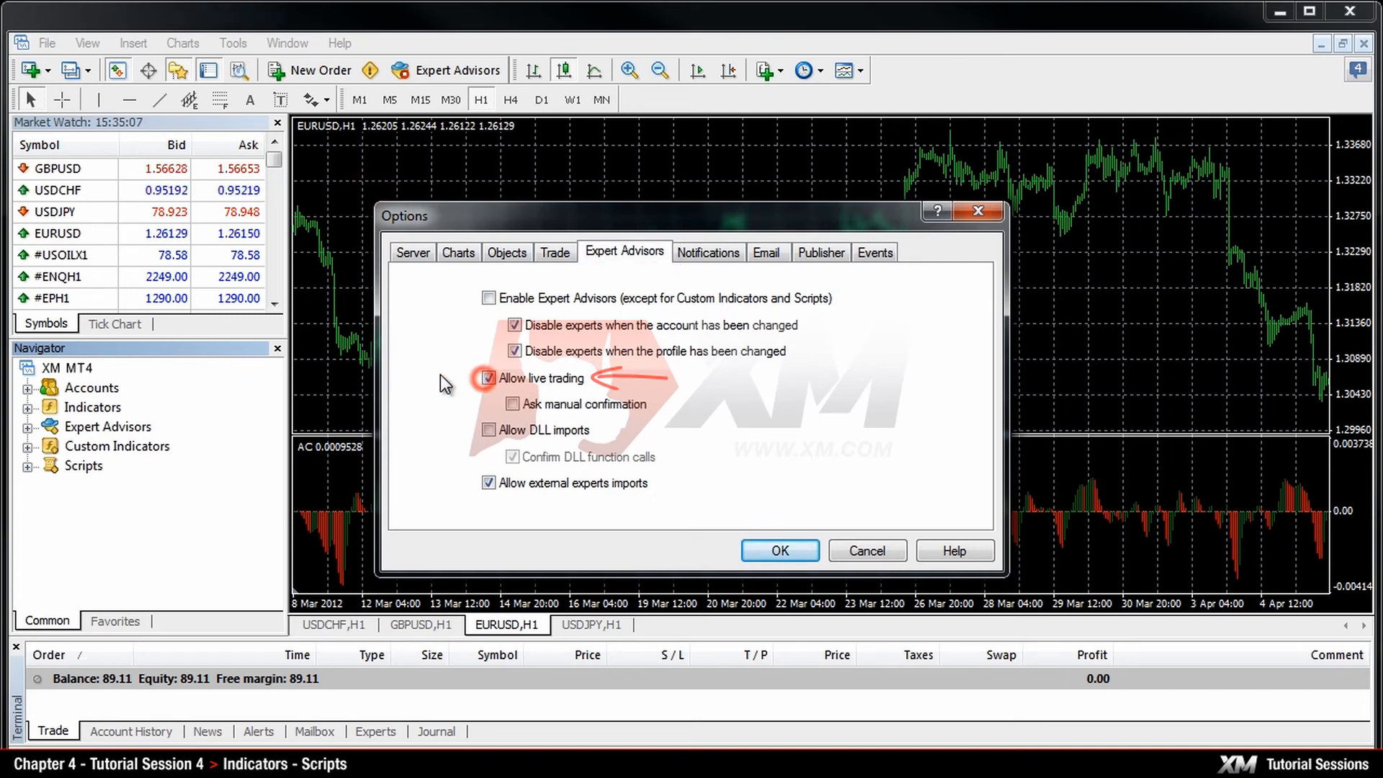
{"action": "left_click", "coordinate": [780, 550]}
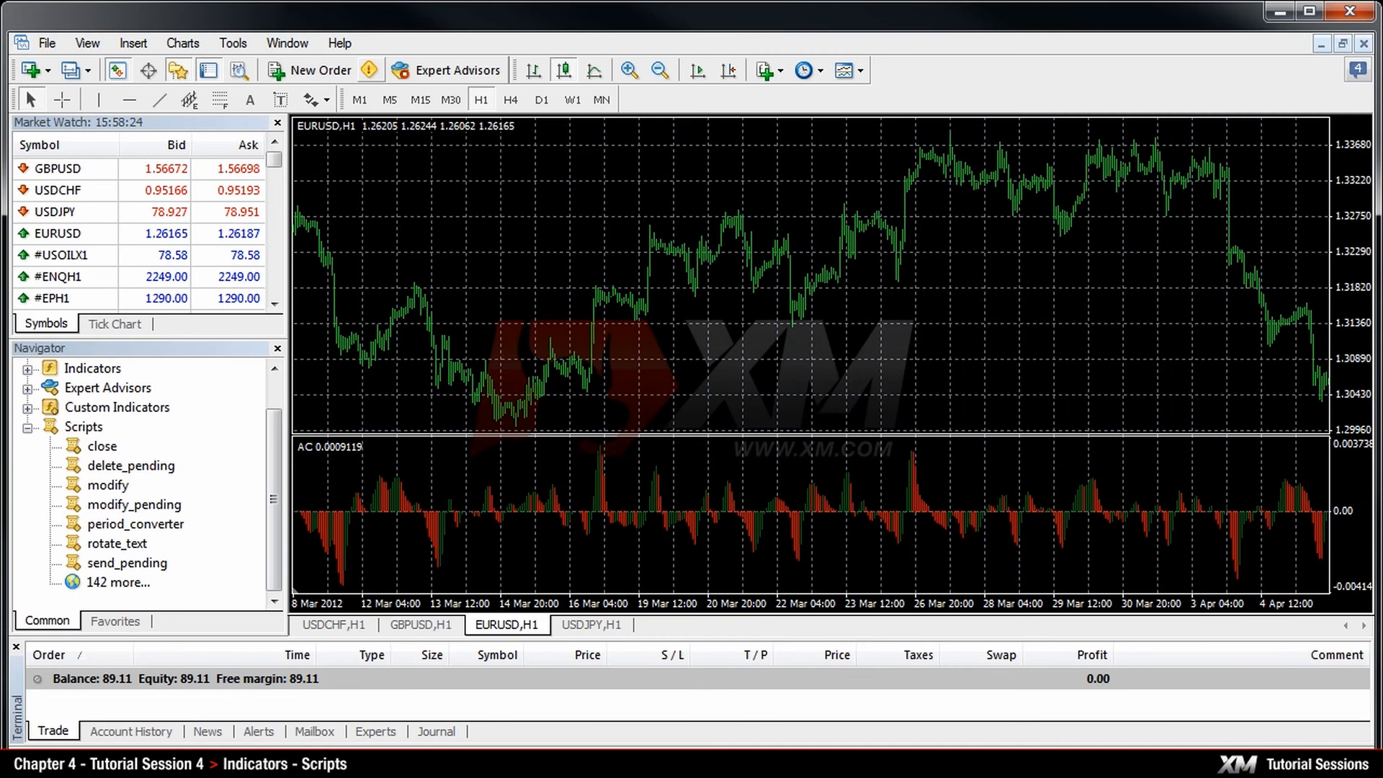
{"action": "mouse_move", "coordinate": [362, 257]}
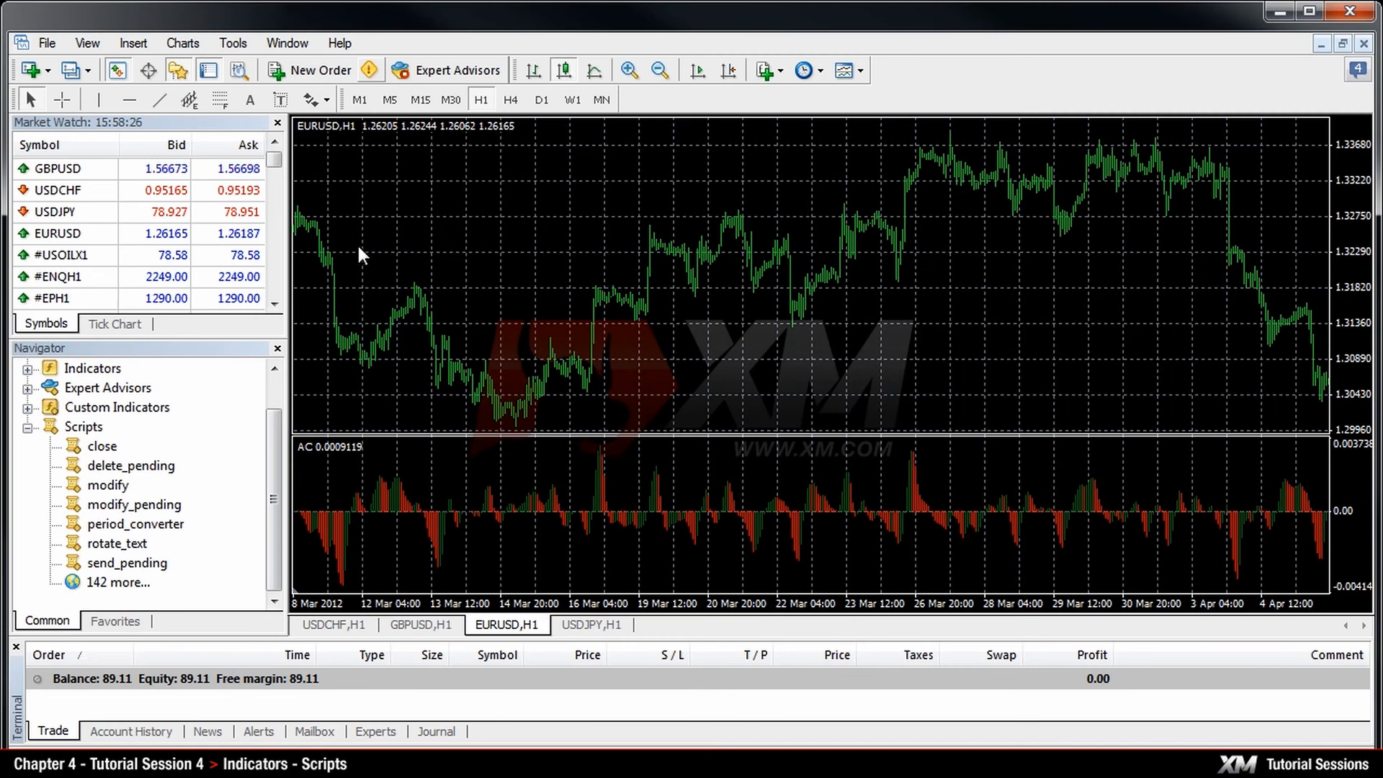